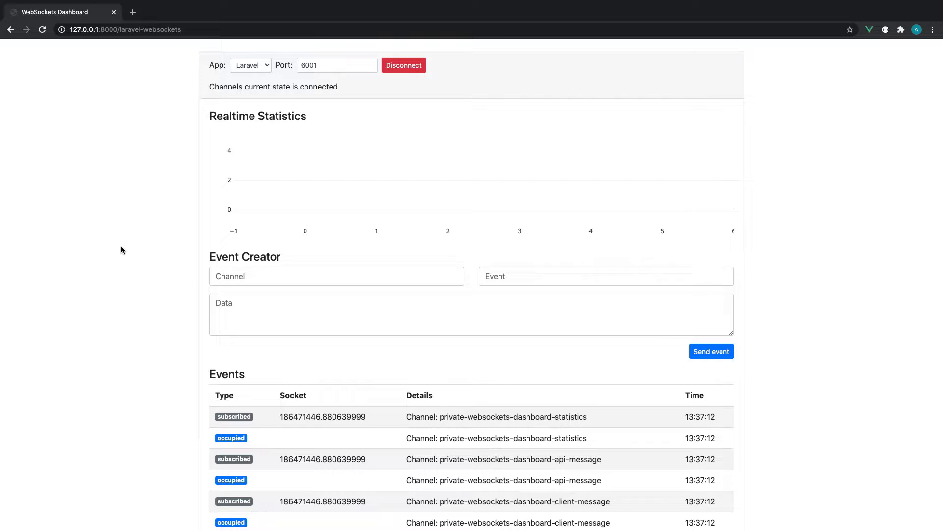
pyautogui.moveTo(171, 184)
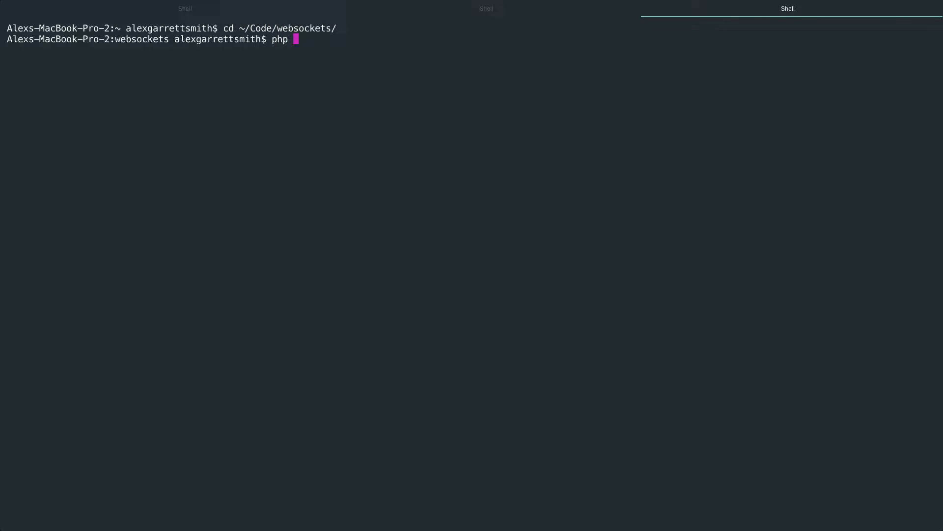
# - Begin the php artisan make:event command in the websockets project terminal
pyautogui.write('artisan make:eve')
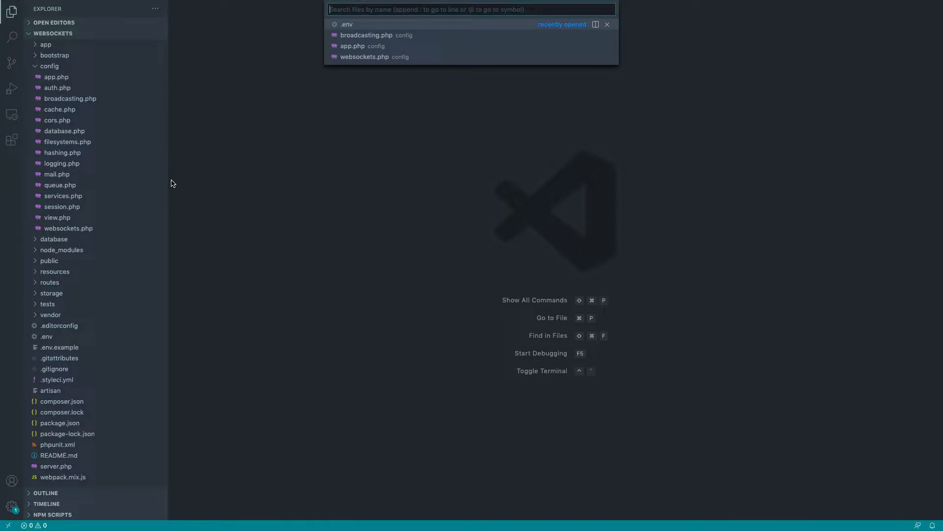
# - In app/Events/Test.php, have broadcastOn return a public Channel('test') instead of PrivateChannel('channel-name')
pyautogui.write('test')
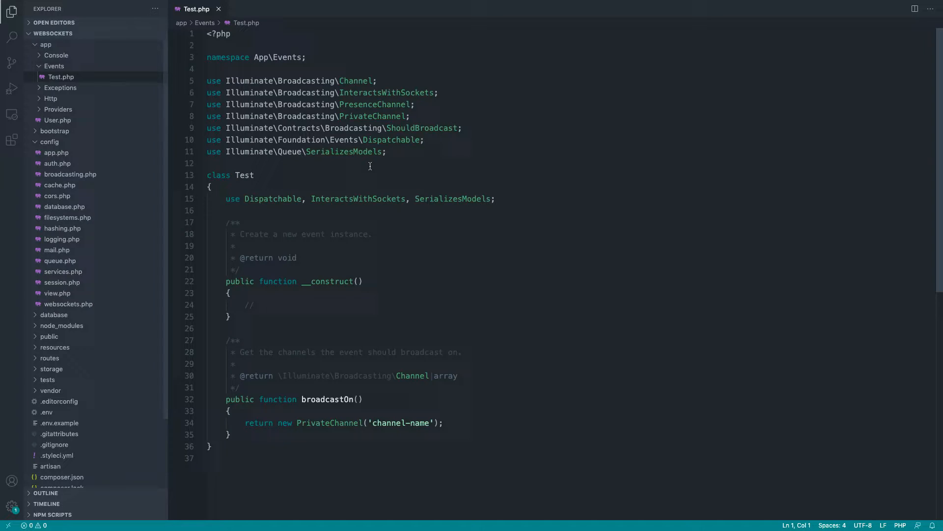
pyautogui.click(253, 304)
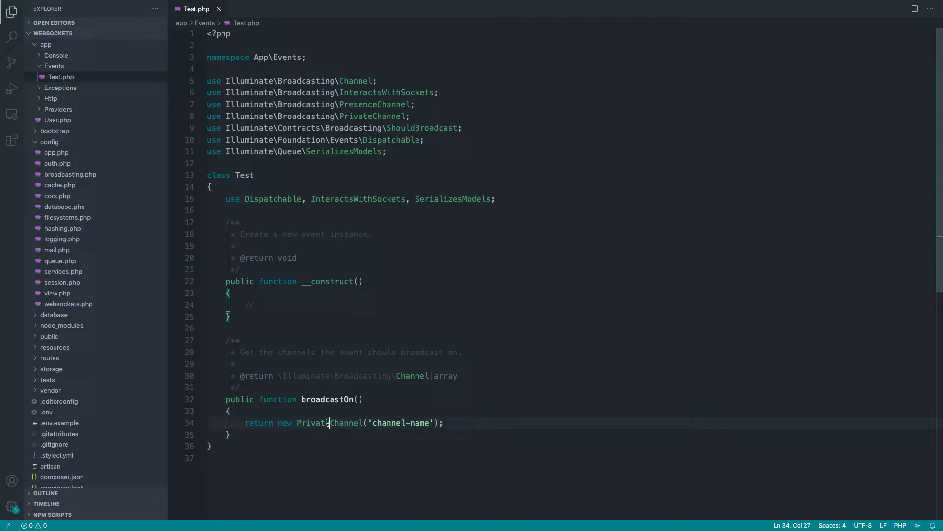
pyautogui.press('Backspace')
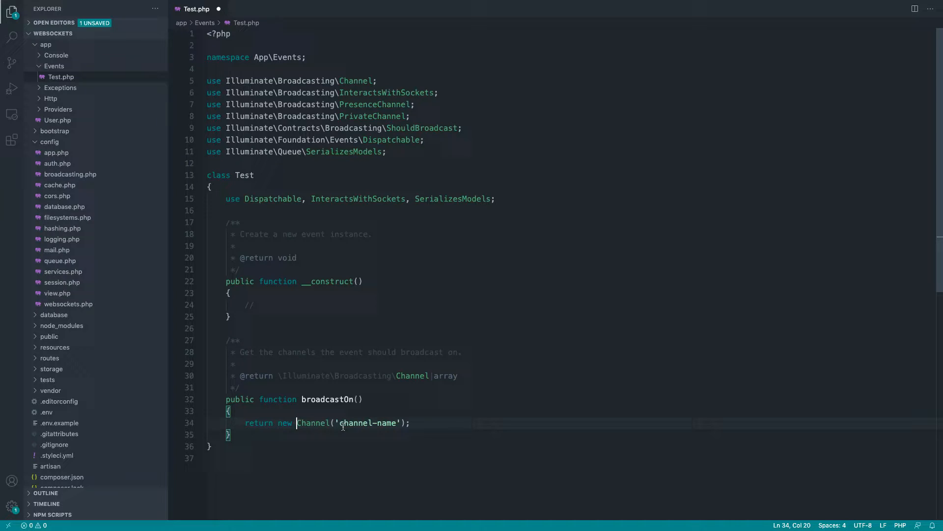
pyautogui.write('test')
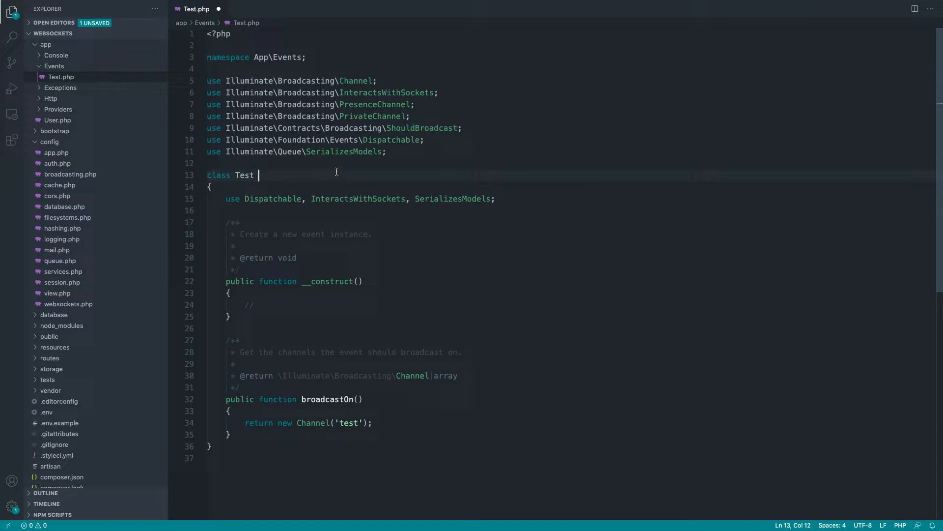
# - Make the Test class implement ShouldBroadcast and save the file
pyautogui.write('implements ShouldBroadcast')
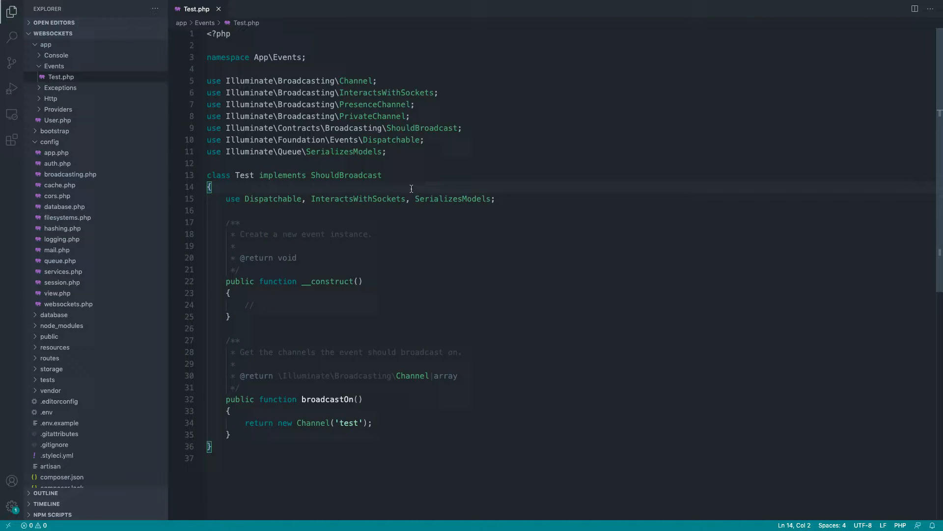
pyautogui.click(47, 411)
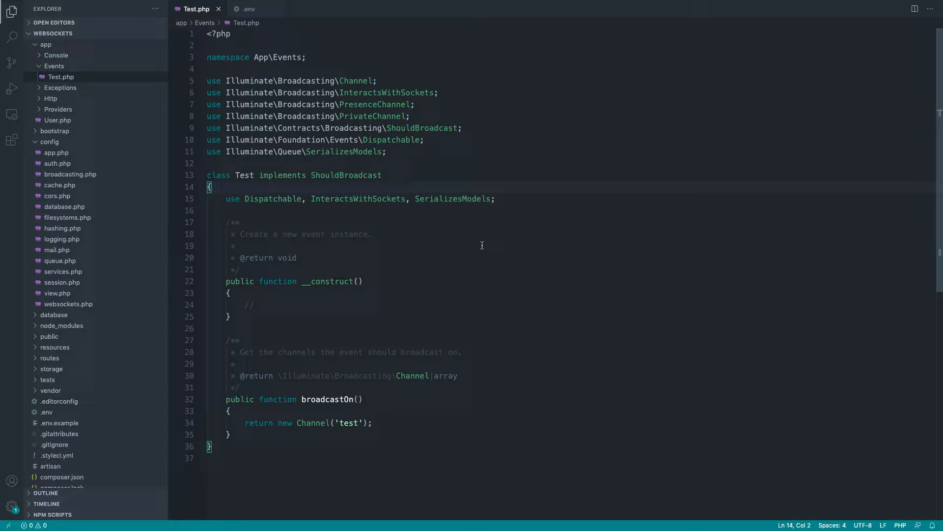
# - Start a public broadcastWith method and a public $id property on the Test event
pyautogui.scroll(-3)
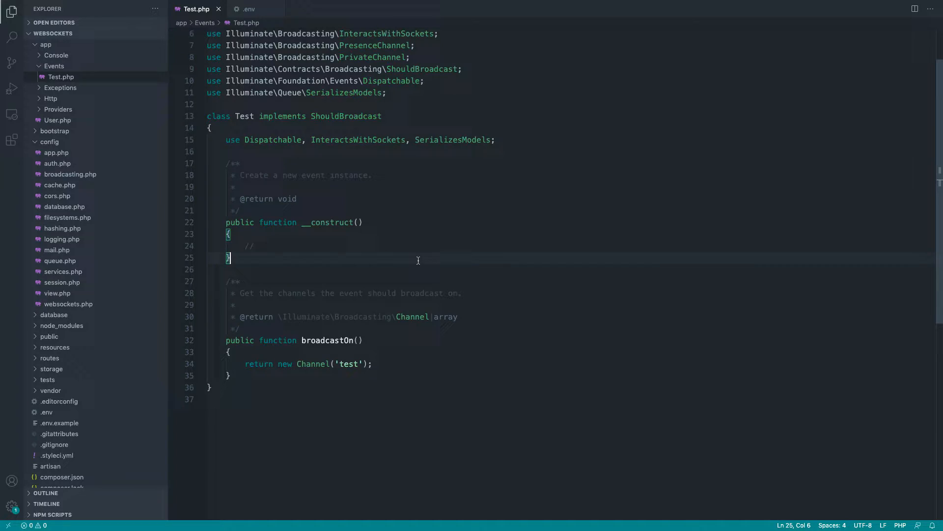
pyautogui.write('public function broadcastWith(')
pyautogui.write('{')
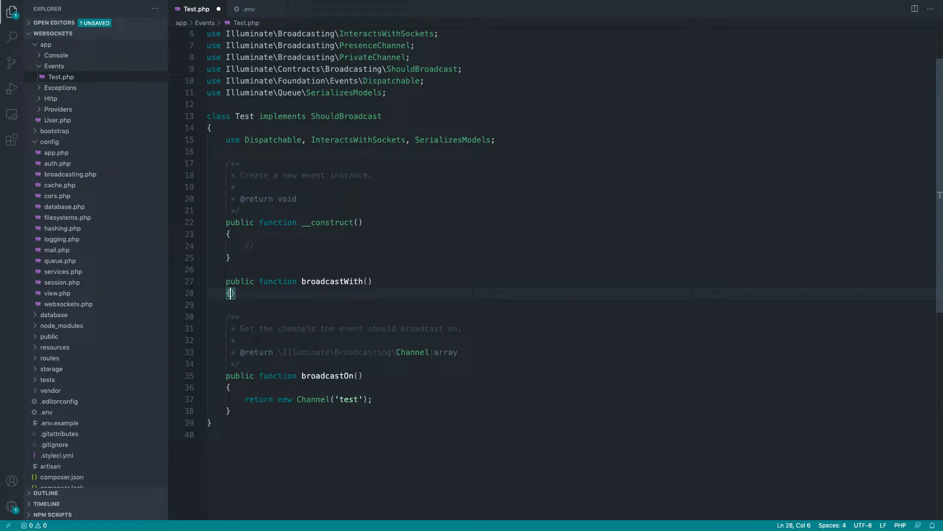
pyautogui.press('enter')
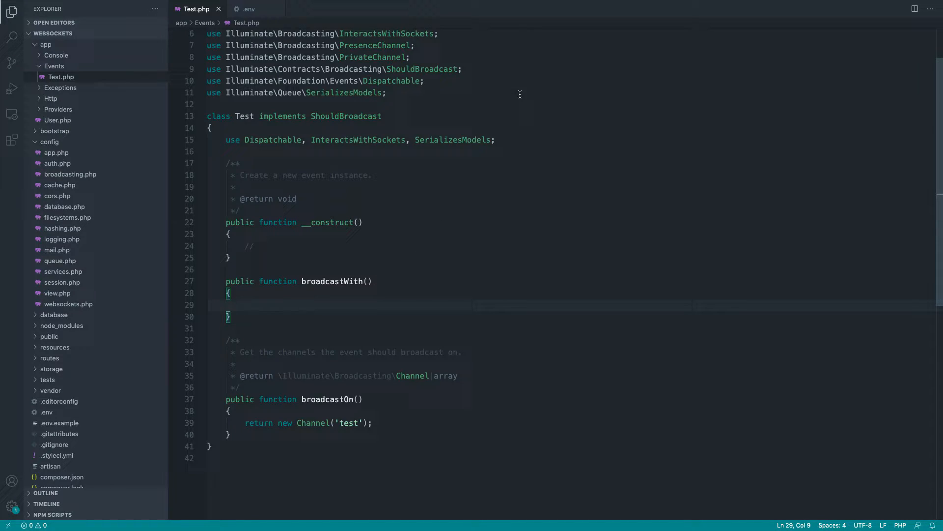
pyautogui.write('public')
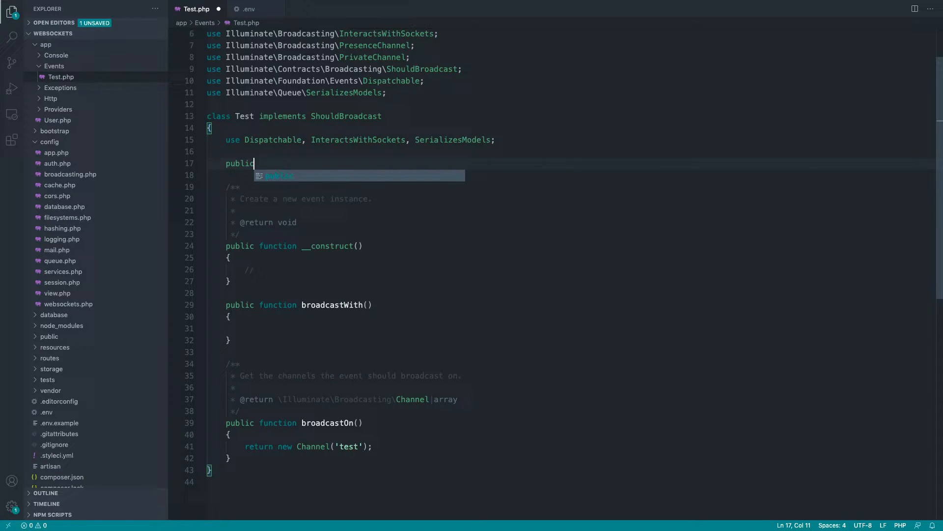
pyautogui.write('$id;')
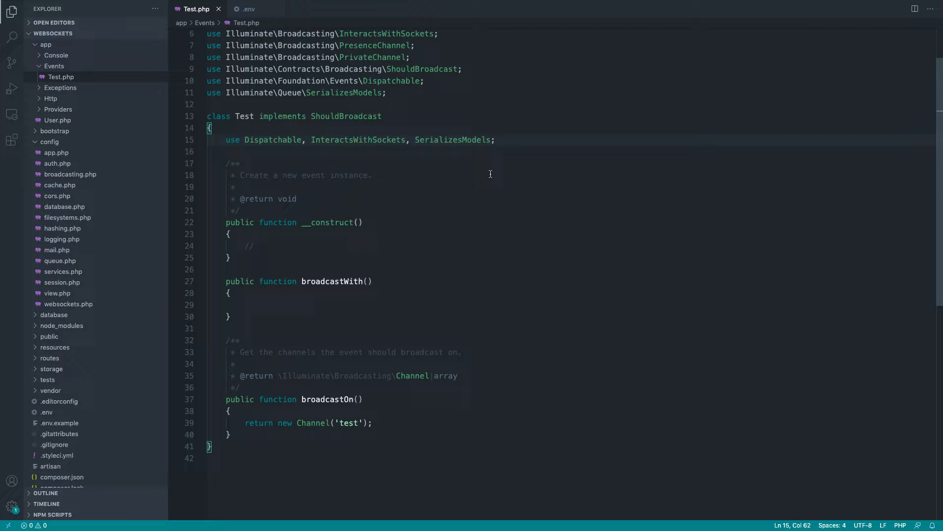
# - Make broadcastWith return the array ['it' => 'works']
pyautogui.click(241, 305)
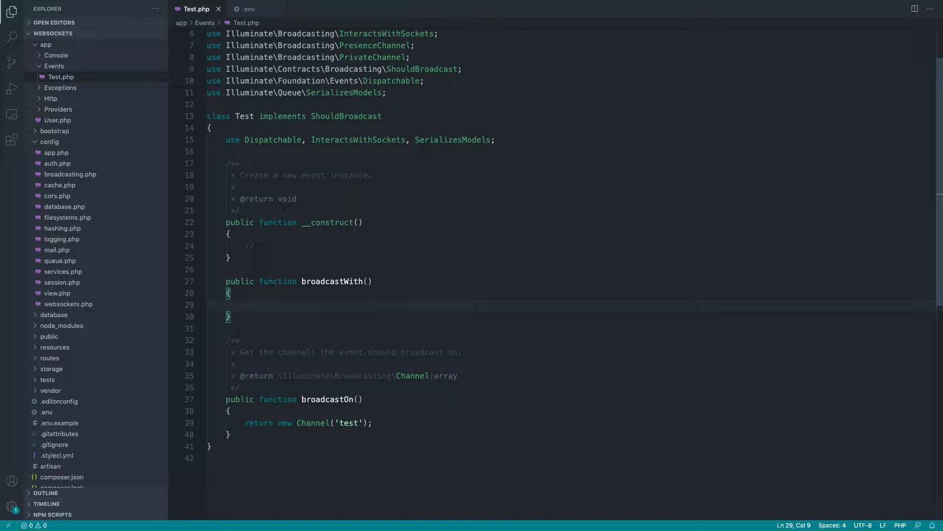
pyautogui.write('return [];')
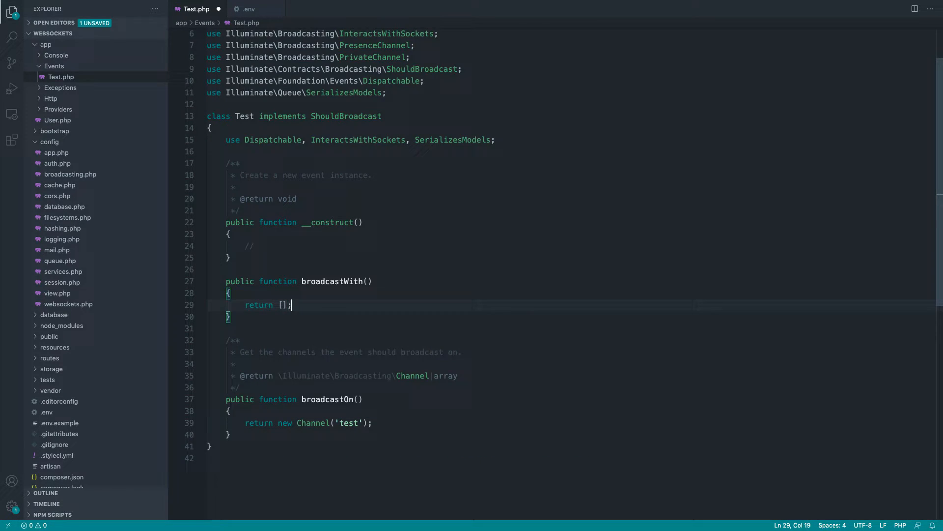
pyautogui.write("'it' =>")
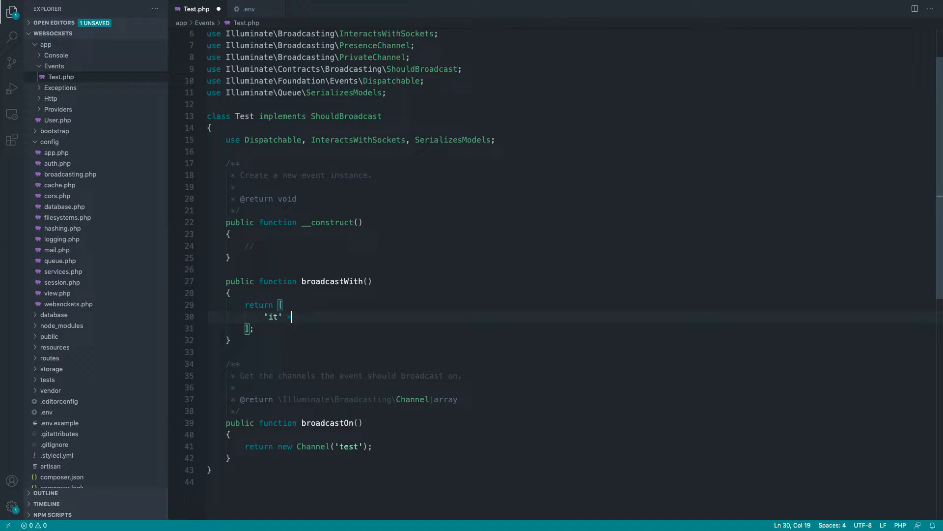
pyautogui.write("=> 'works'")
pyautogui.write('routes/we')
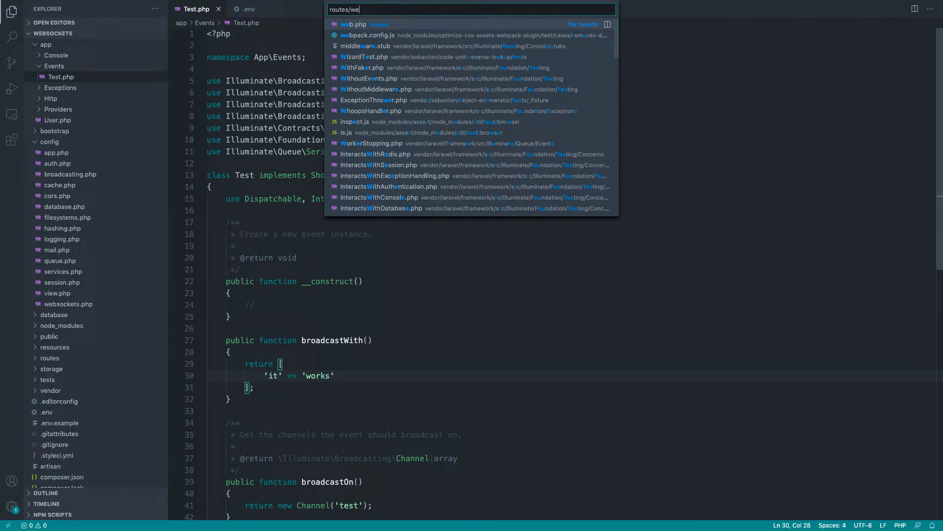
# - In web.php add Route::get('/broadcast', function () { broadcast(new Test()); })
pyautogui.click(355, 23)
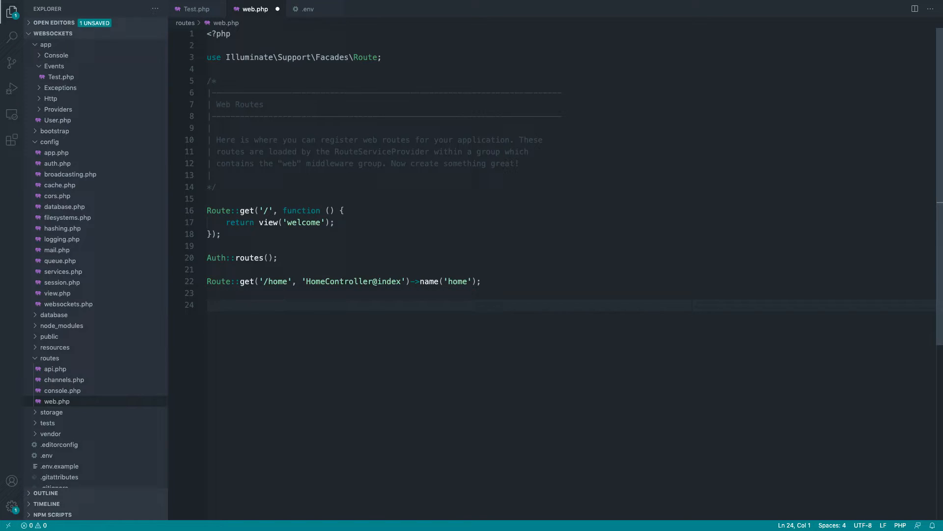
pyautogui.write('Route')
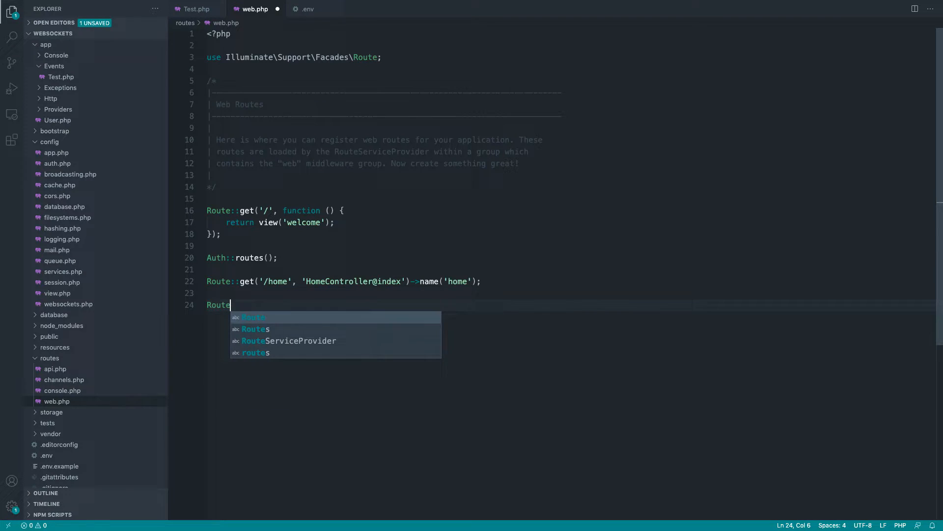
pyautogui.write("::get('');")
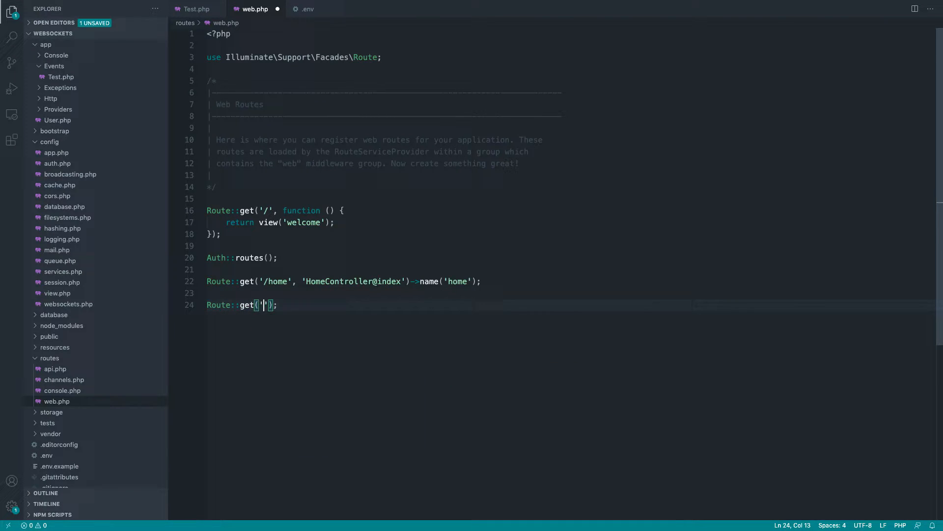
pyautogui.write('/broadcas')
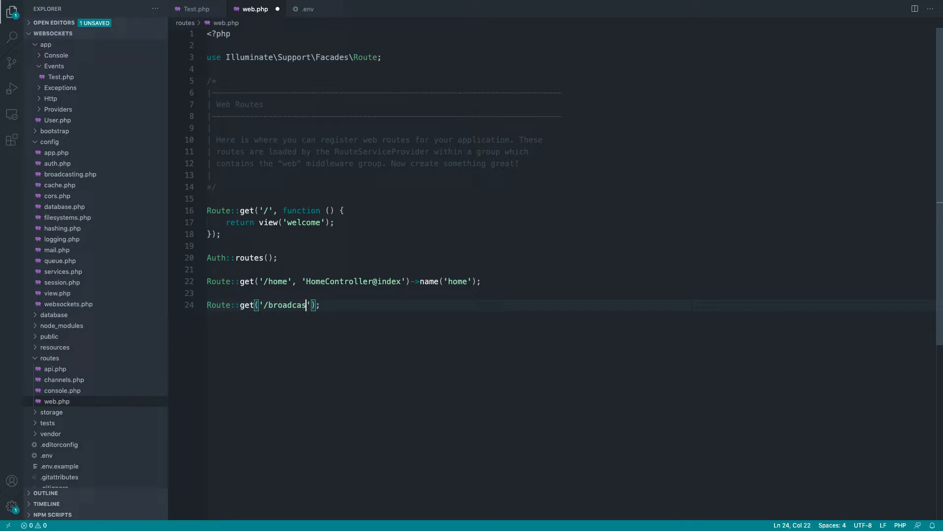
pyautogui.write(', function ()')
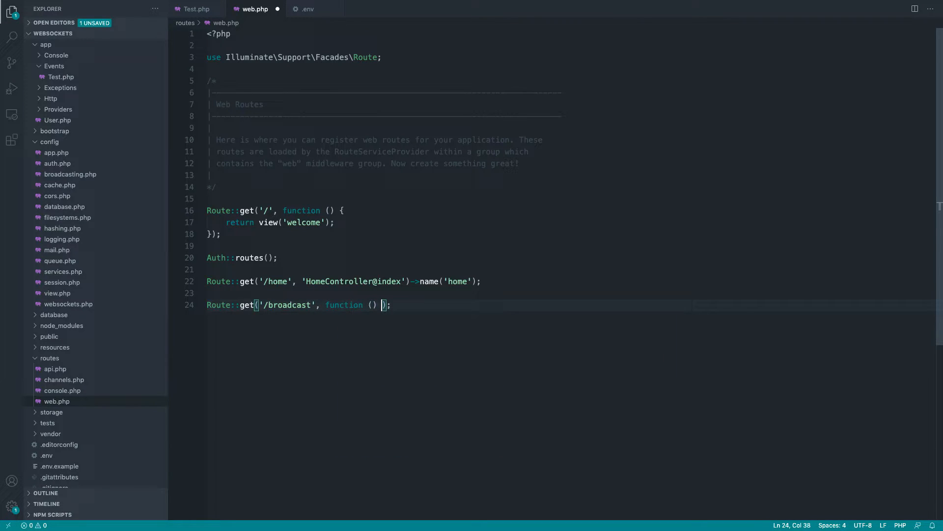
pyautogui.write('broadc')
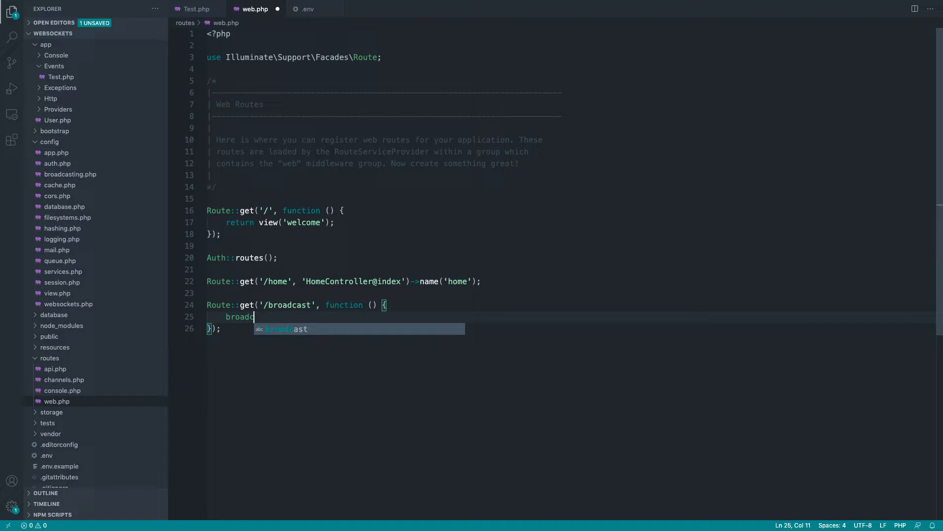
pyautogui.press('Tab')
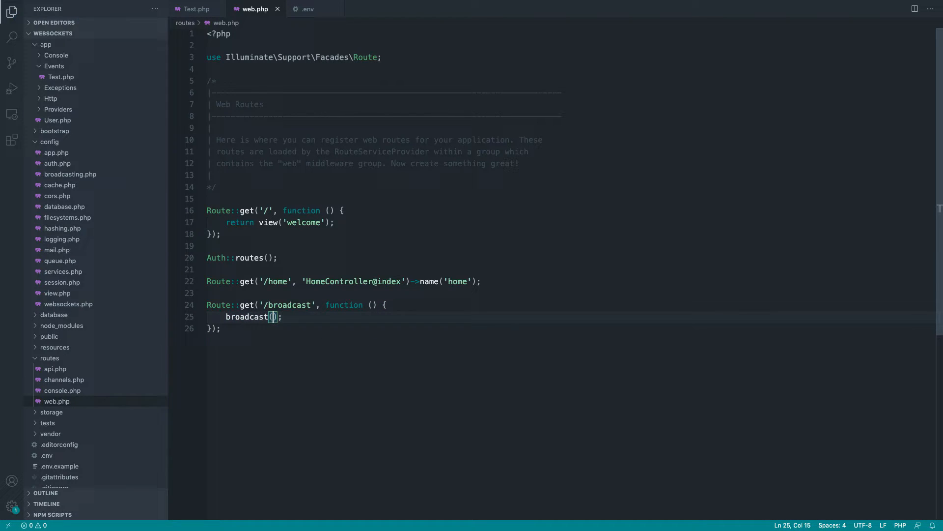
pyautogui.write('new Test()')
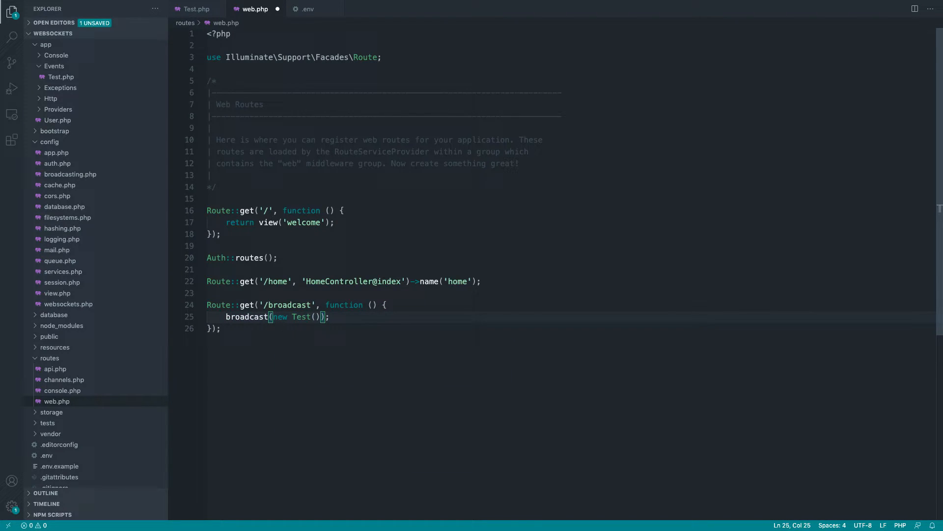
# - Check the Test event class, then import App\Events\Test into web.php via the code action
pyautogui.click(195, 9)
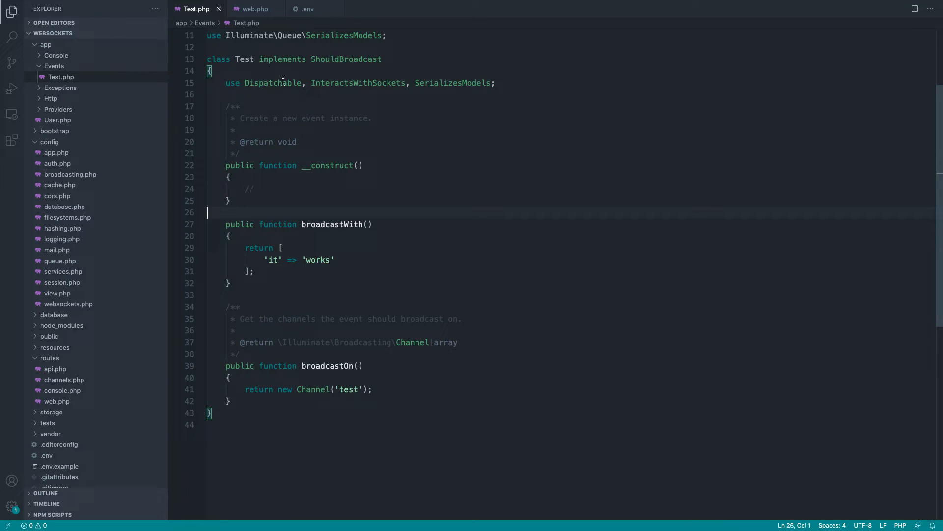
pyautogui.rightClick(289, 317)
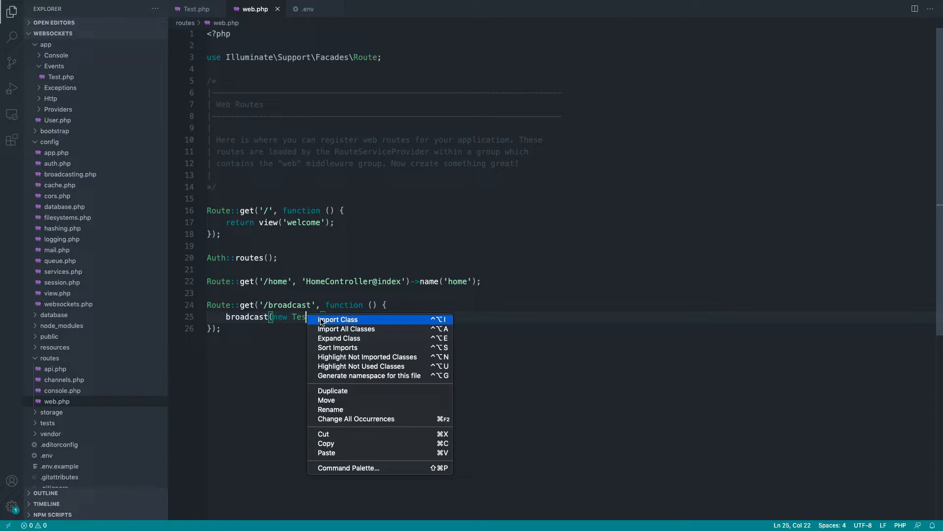
pyautogui.click(337, 318)
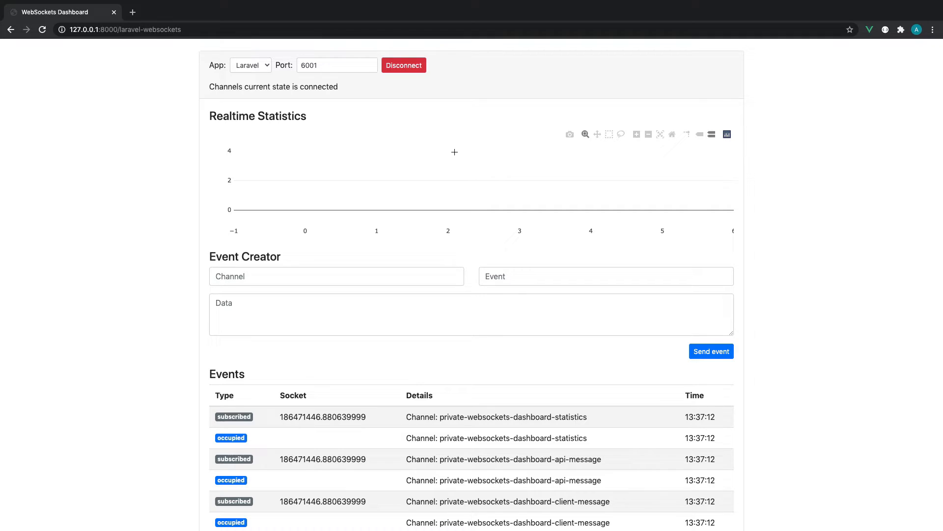
# - Reconnect the dashboard, hit 127.0.0.1:8000/broadcast and return to the dashboard tab
pyautogui.click(404, 65)
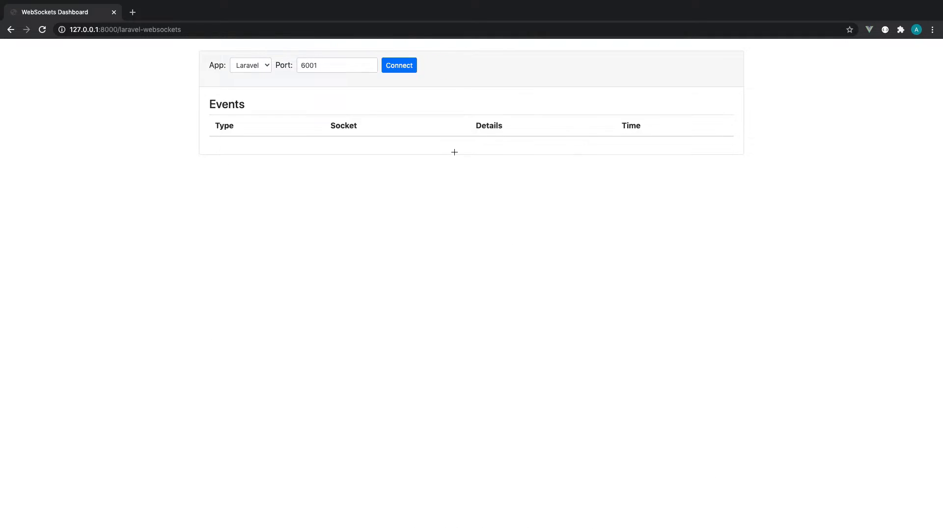
pyautogui.click(398, 65)
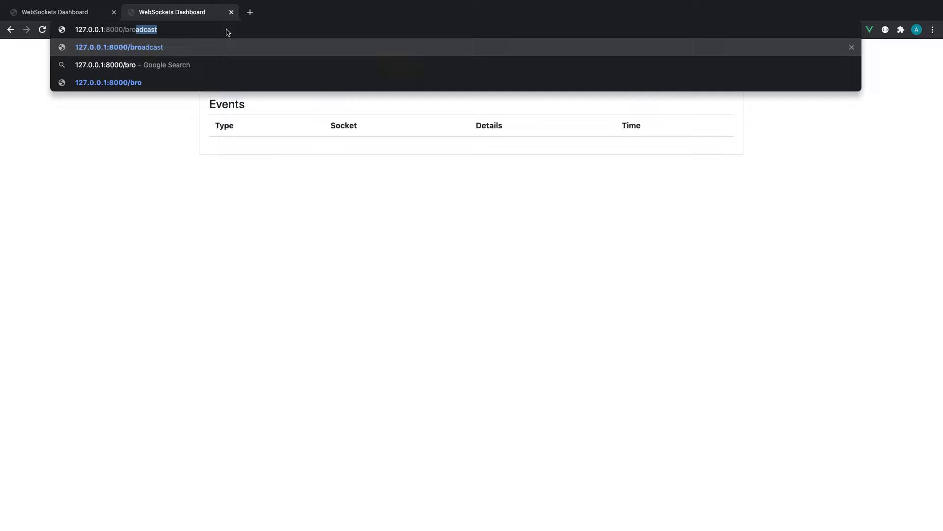
pyautogui.click(57, 12)
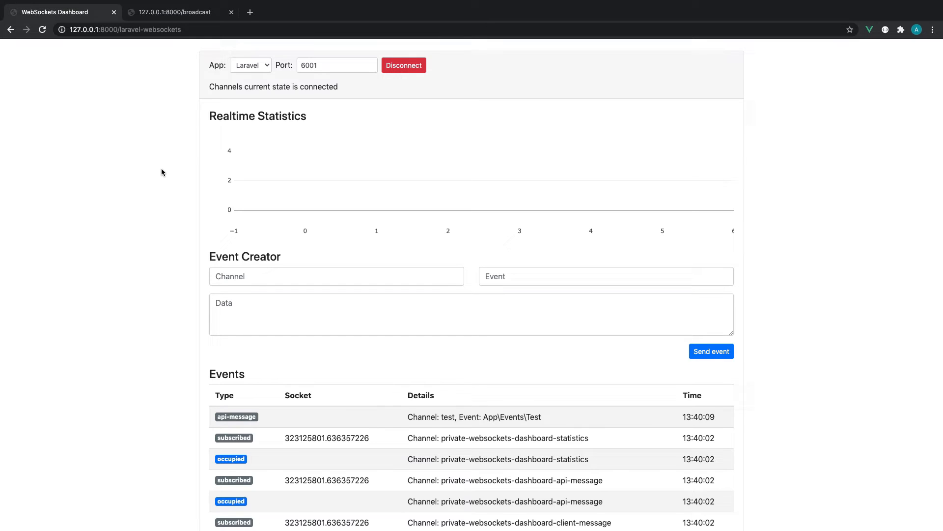
# - Highlight the logged api-message for App\Events\Test on channel test in the Events list
pyautogui.scroll(-3)
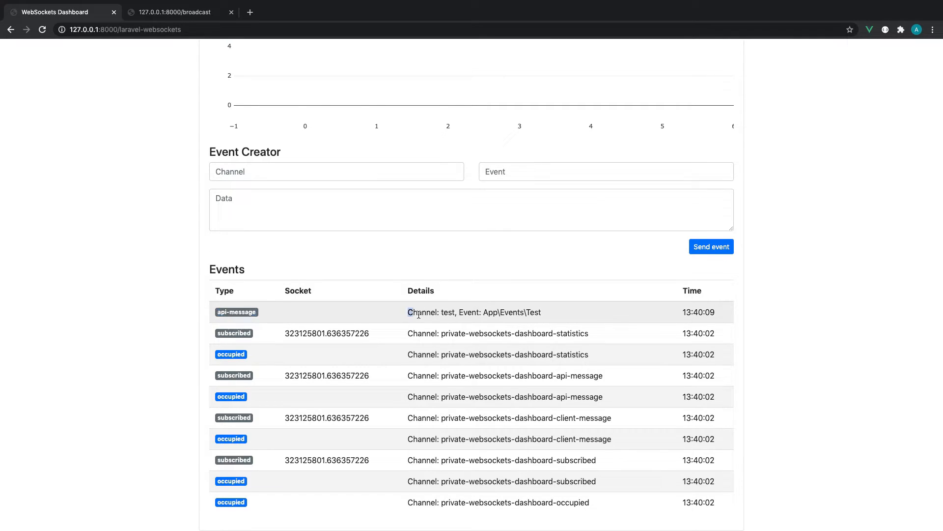
pyautogui.moveTo(407, 311); pyautogui.dragTo(455, 311)
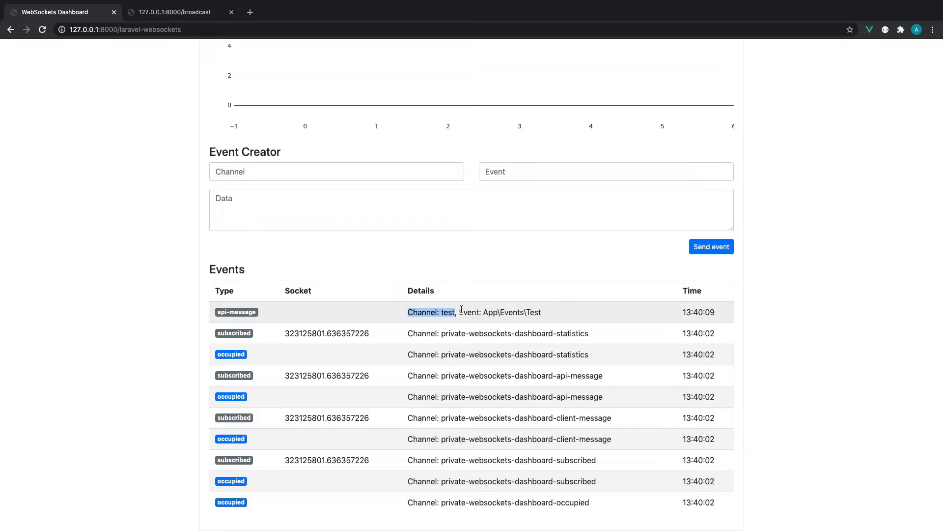
pyautogui.moveTo(459, 311); pyautogui.dragTo(540, 312)
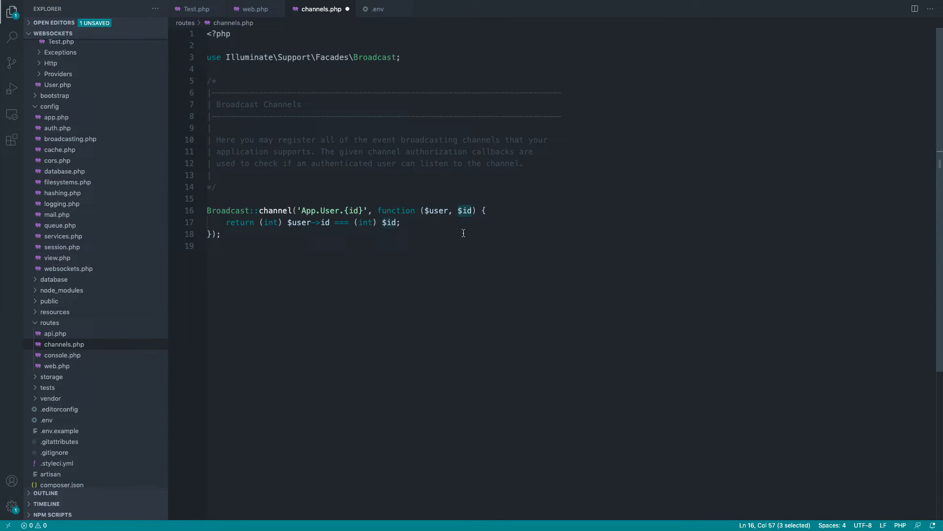
# - Move from web.php to routes/channels.php and duplicate the Broadcast::channel block
pyautogui.click(401, 222)
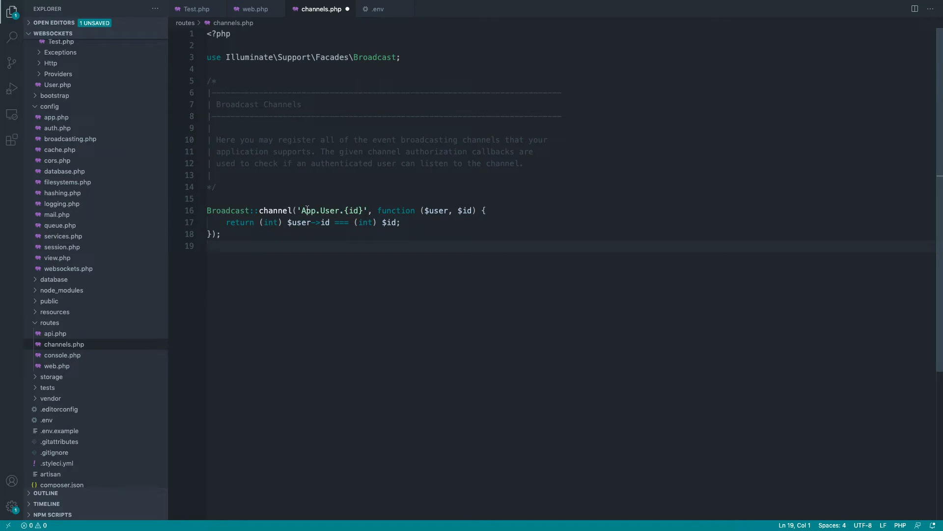
pyautogui.doubleClick(332, 211)
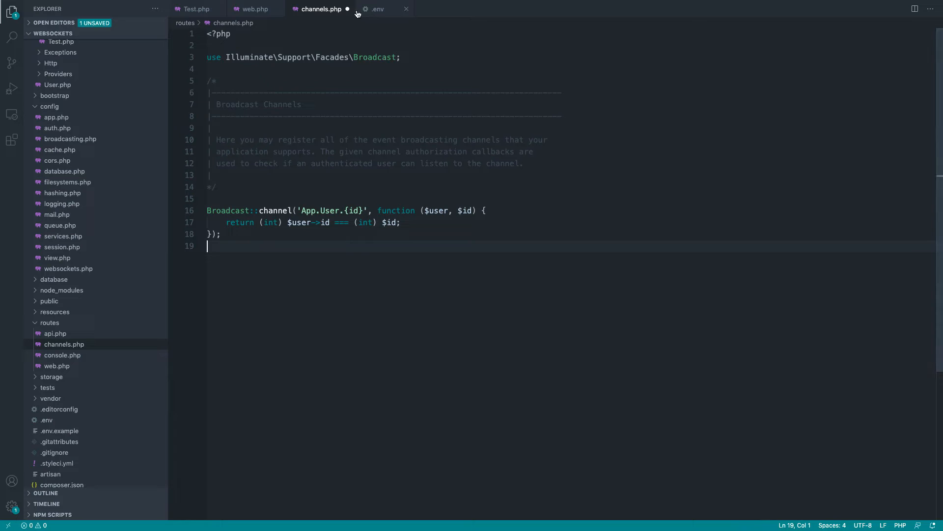
pyautogui.click(253, 9)
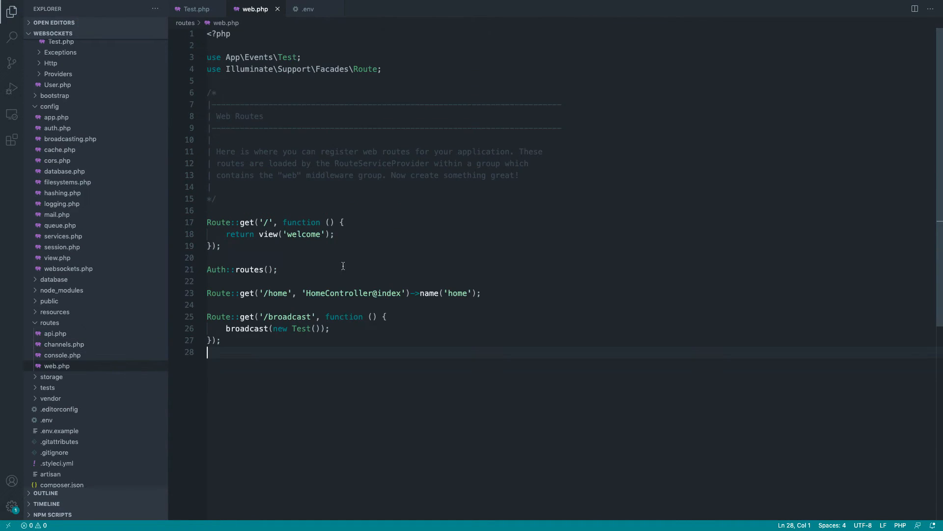
pyautogui.moveTo(334, 381)
pyautogui.write('ro')
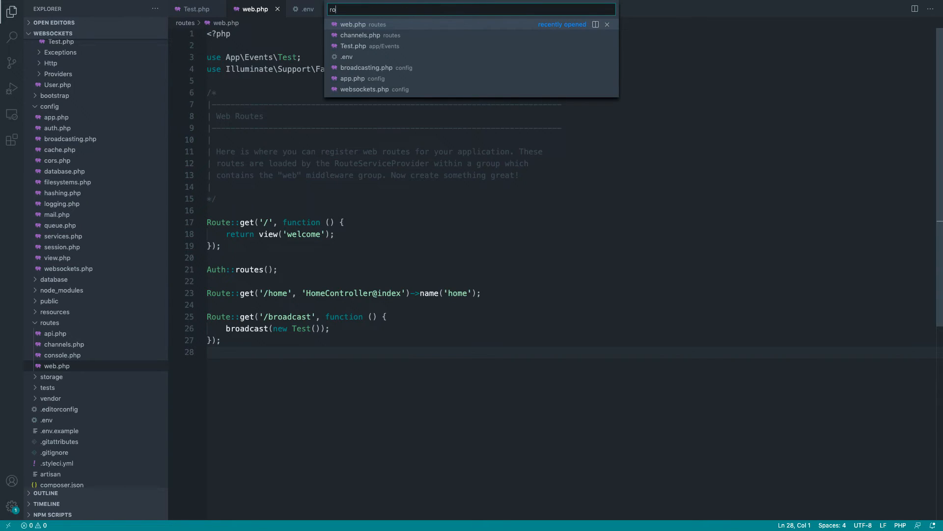
pyautogui.click(360, 35)
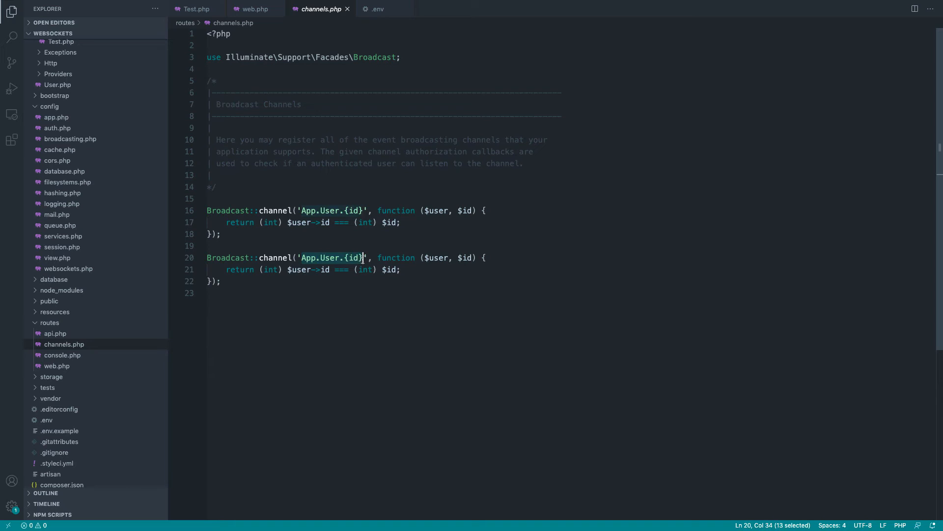
# - Name the new channel 'test' and make its callback return true;
pyautogui.write('test')
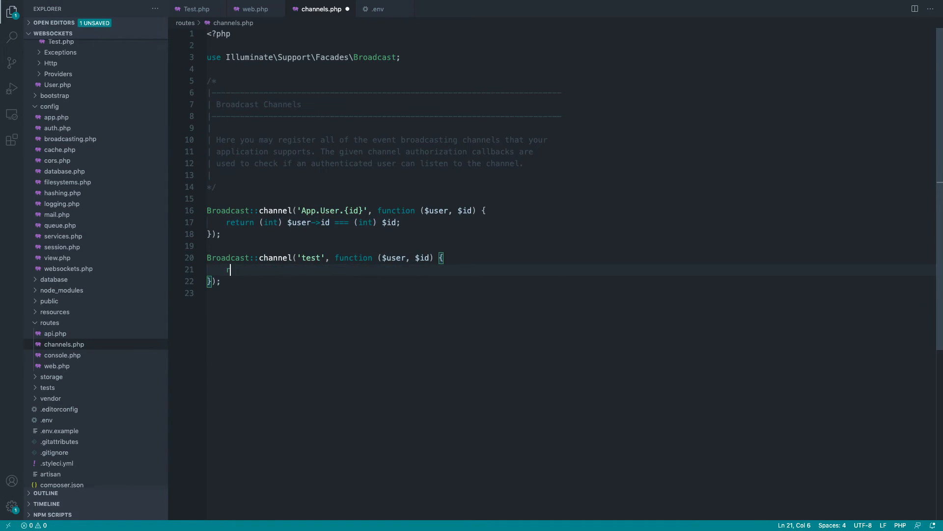
pyautogui.write('return true;')
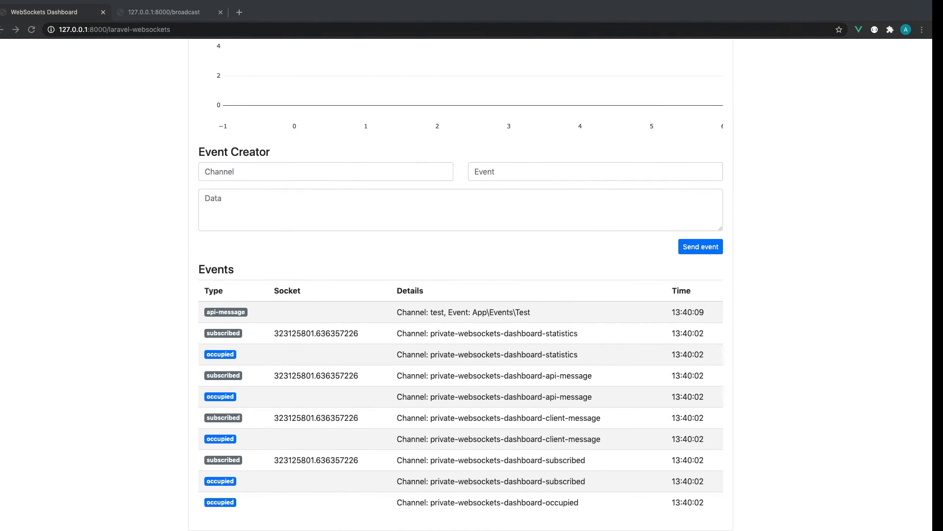
# - Reload /broadcast so a second Test api-message on channel test appears in the dashboard
pyautogui.click(700, 246)
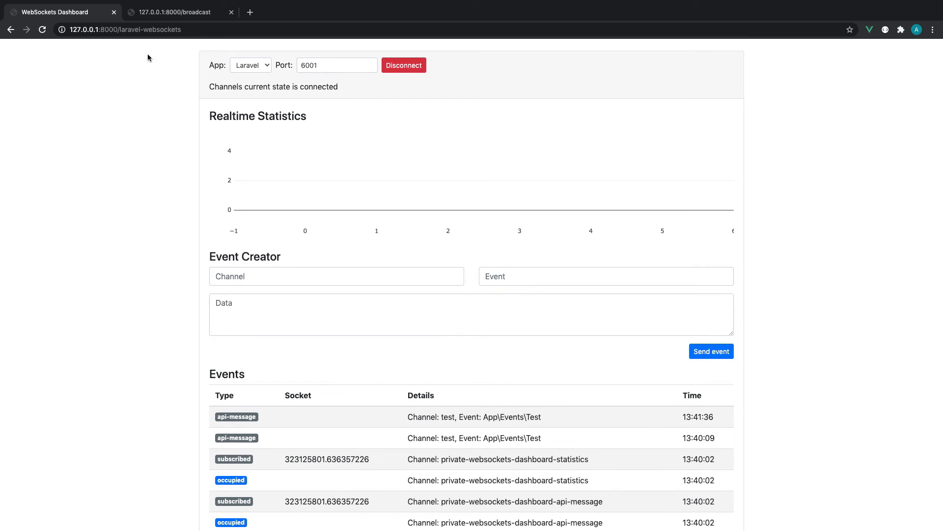
pyautogui.moveTo(141, 194)
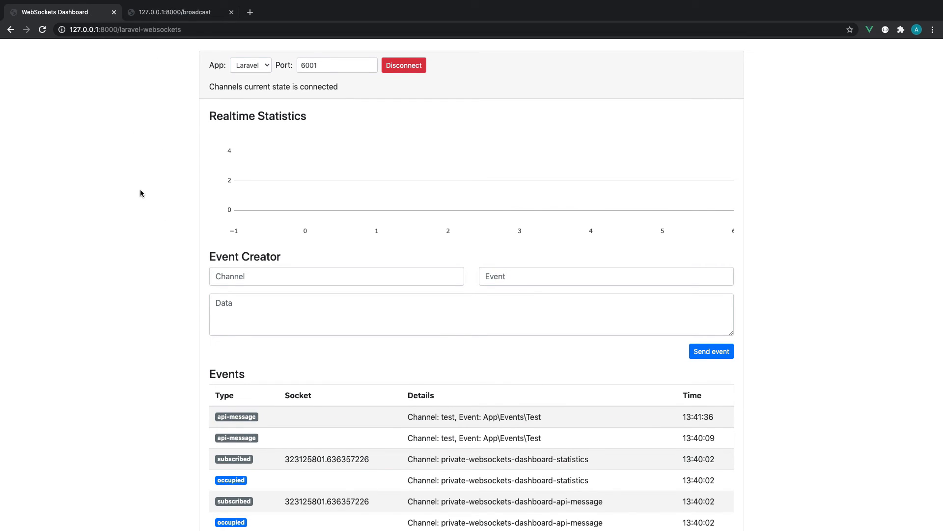